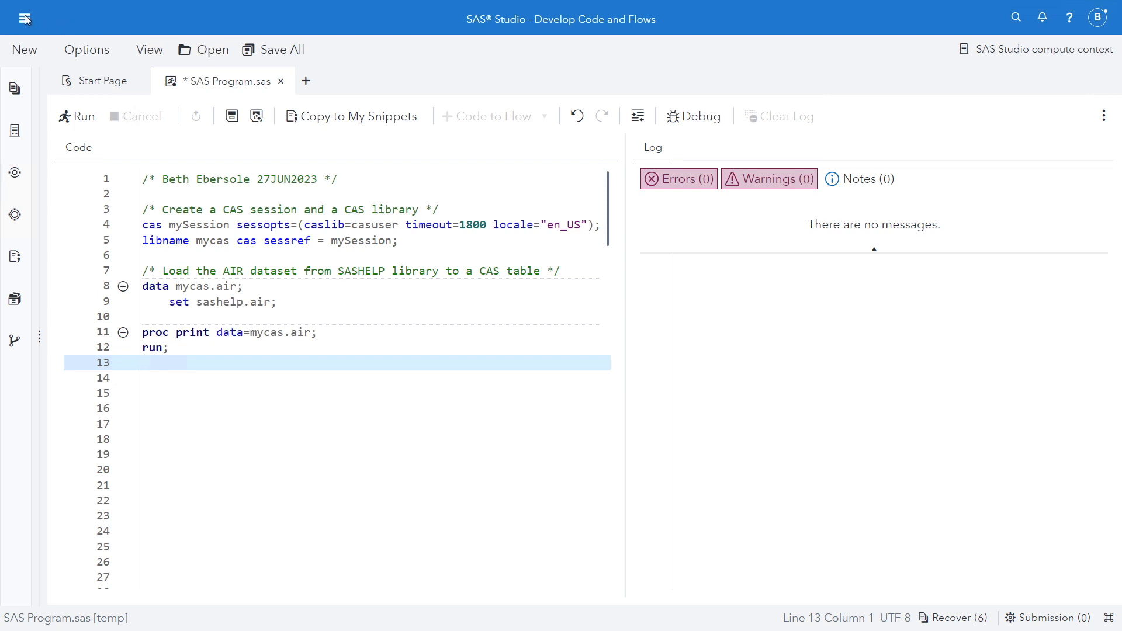
# Step: Run the full setup program that loads SASHELP.AIR into CAS and prints it
pyautogui.click(24, 15)
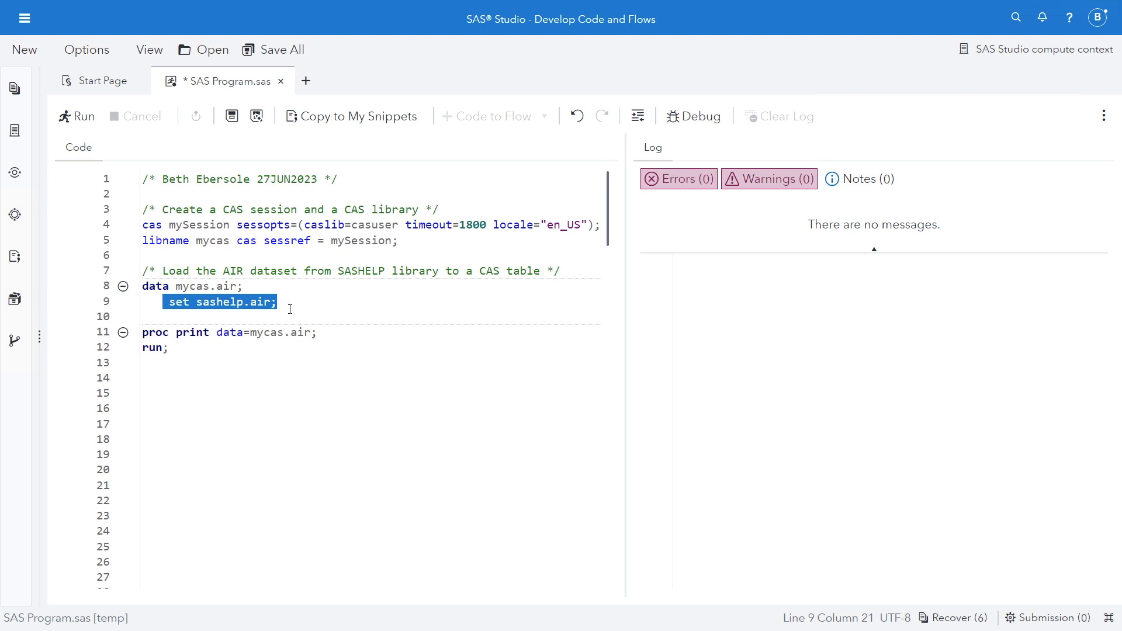
pyautogui.moveTo(187, 352)
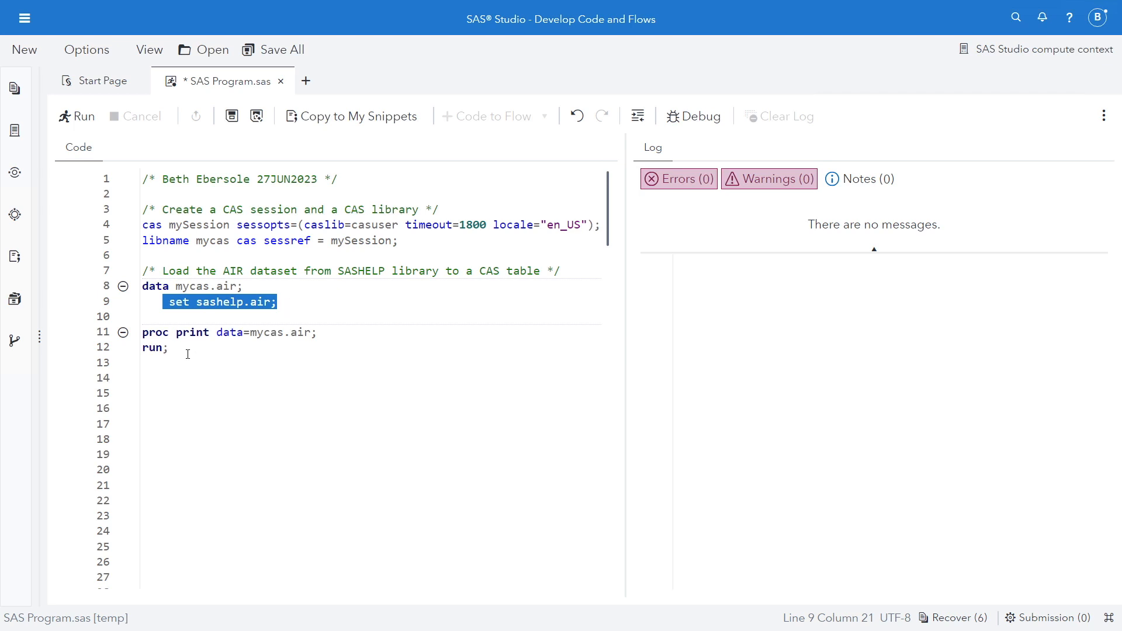
pyautogui.press('ctrl+a')
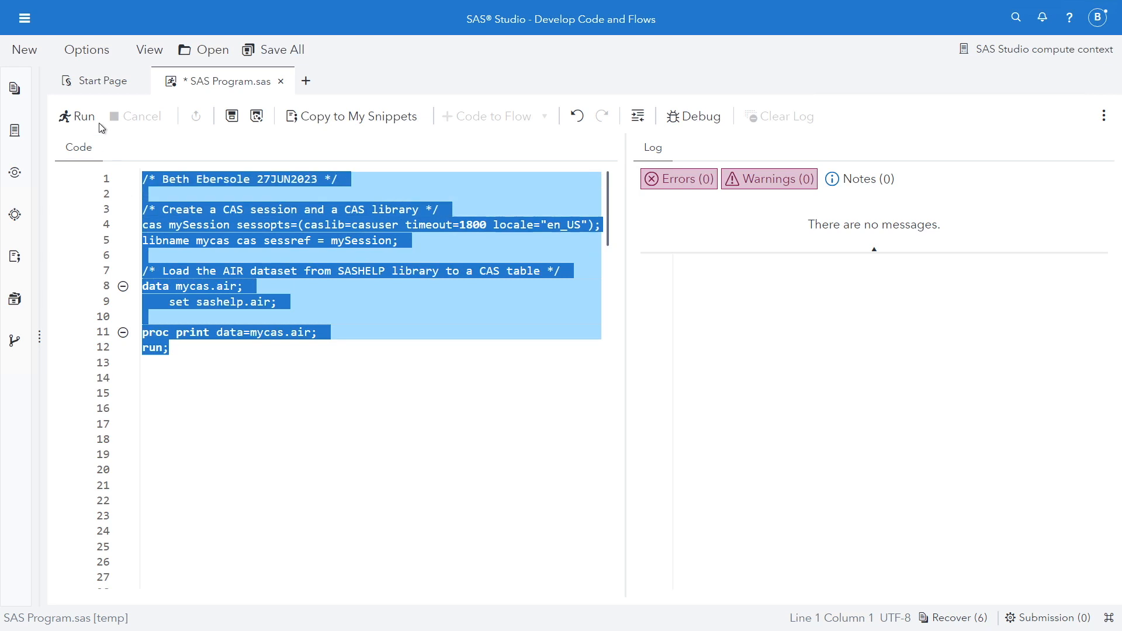
pyautogui.click(76, 117)
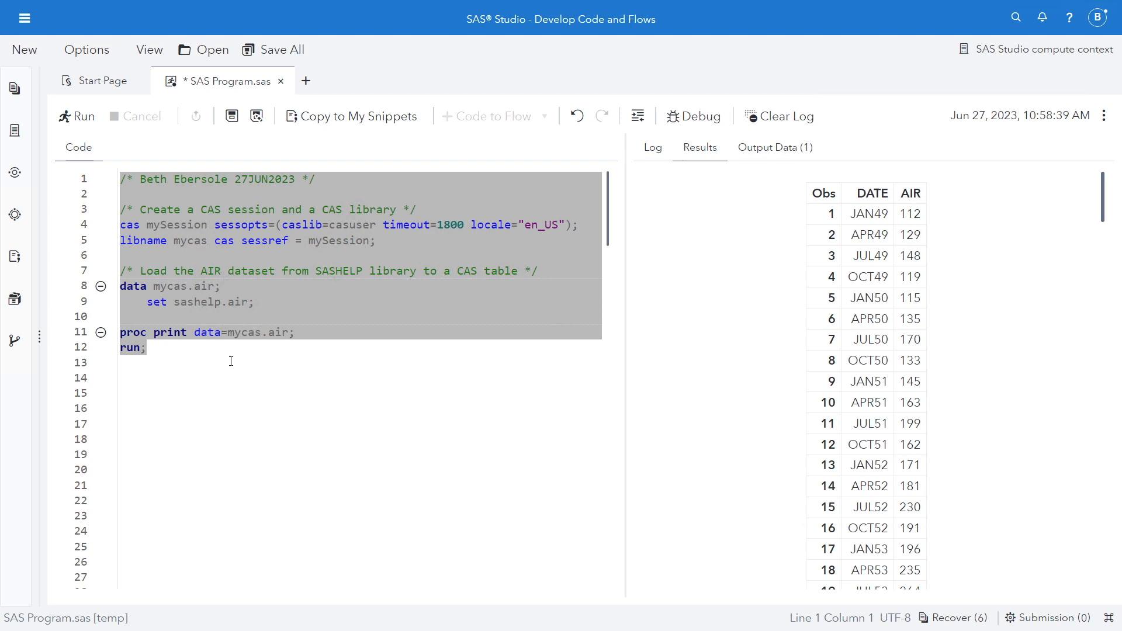
pyautogui.scroll(-3)
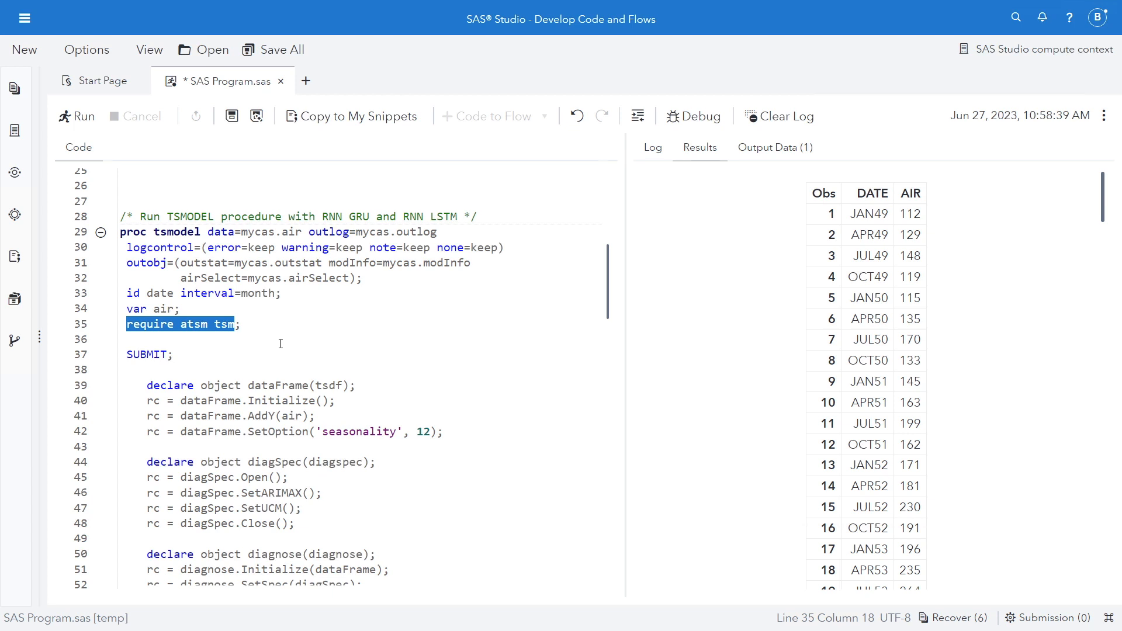
pyautogui.moveTo(267, 352)
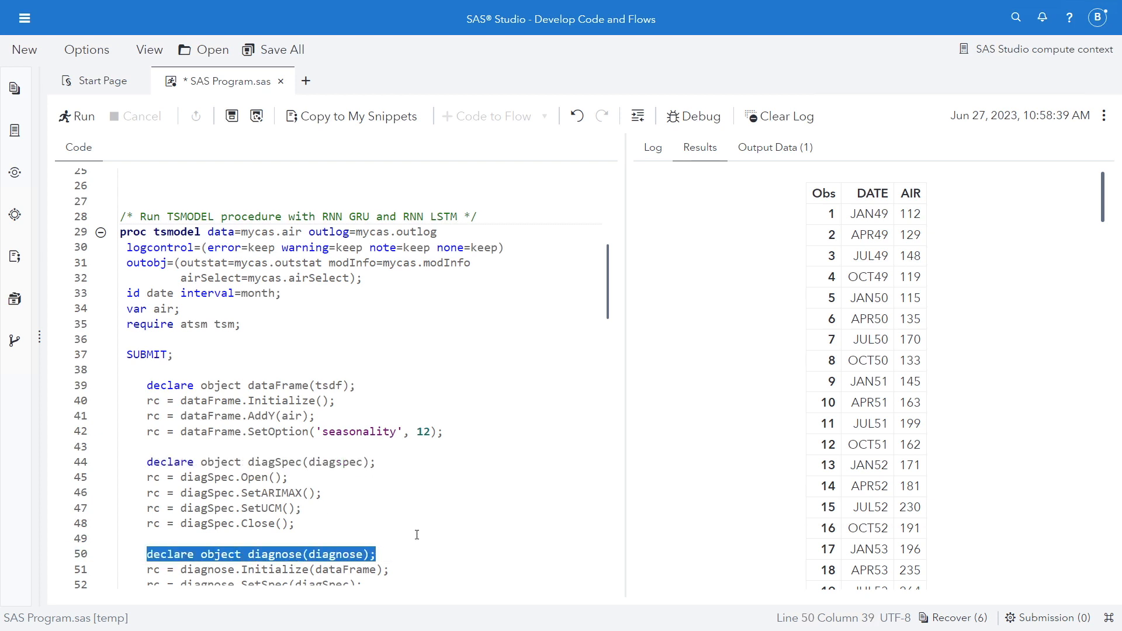
pyautogui.moveTo(586, 278)
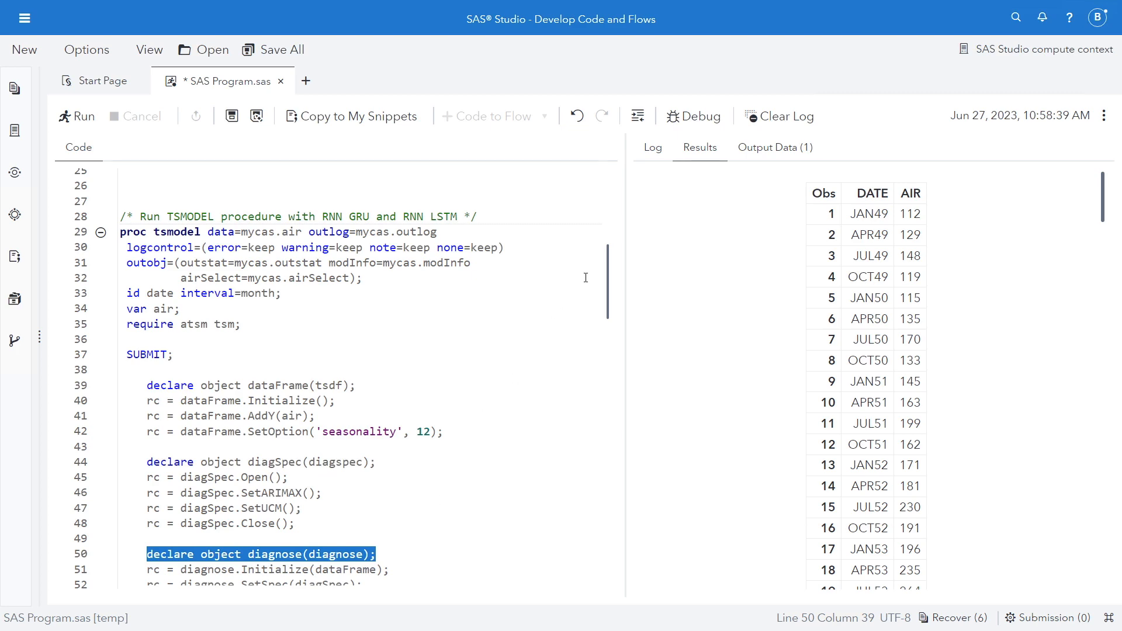
pyautogui.scroll(-3)
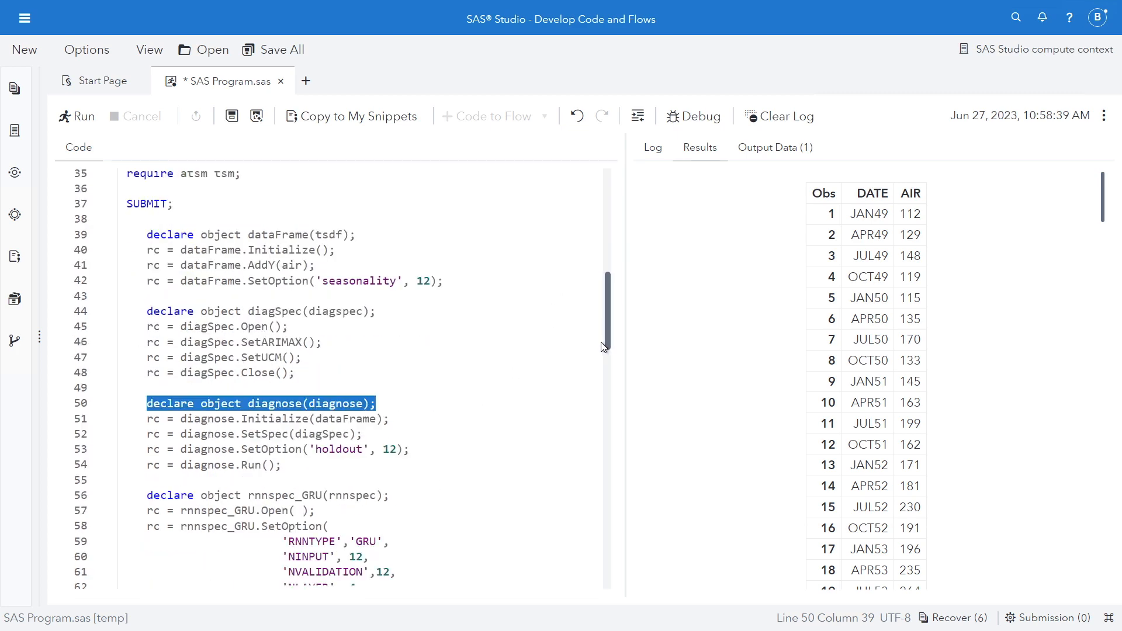
pyautogui.scroll(-3)
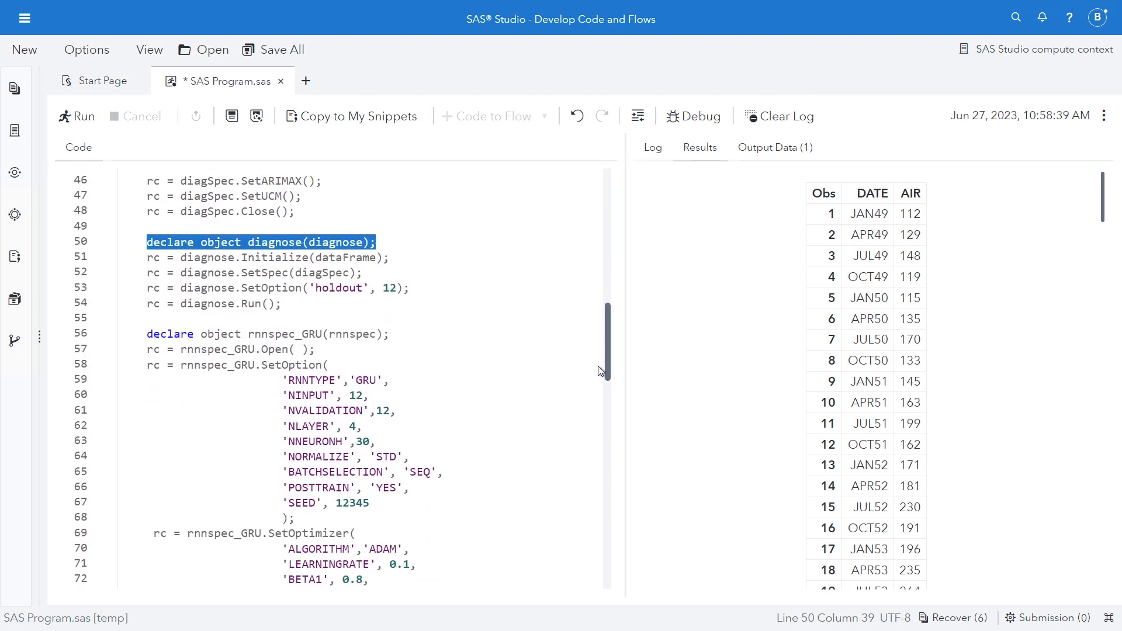
pyautogui.scroll(-3)
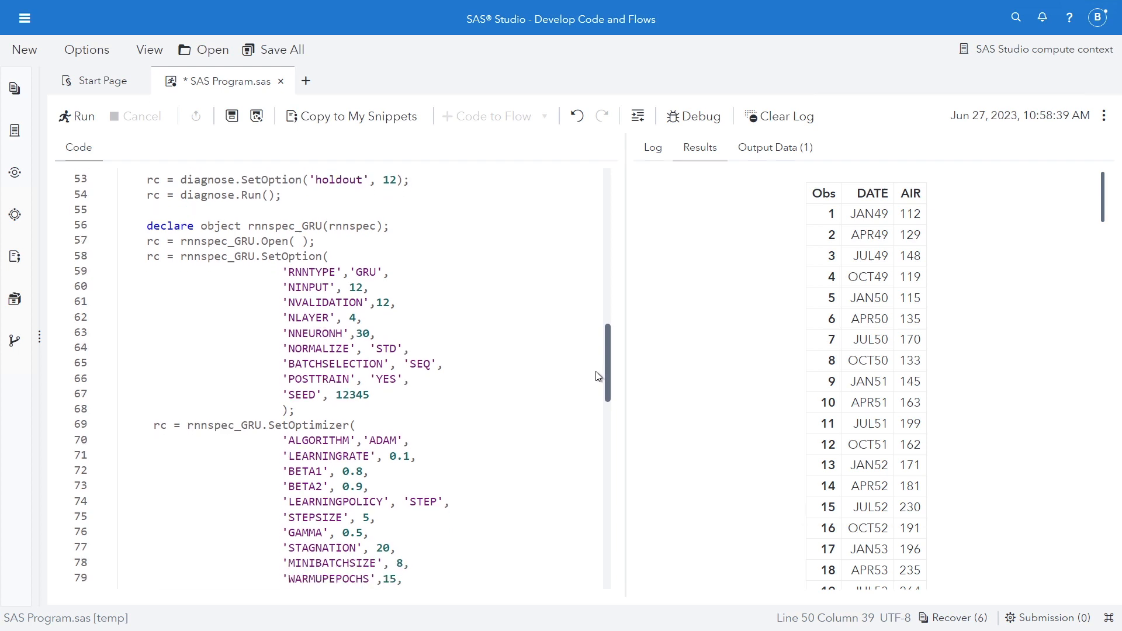
pyautogui.click(146, 225)
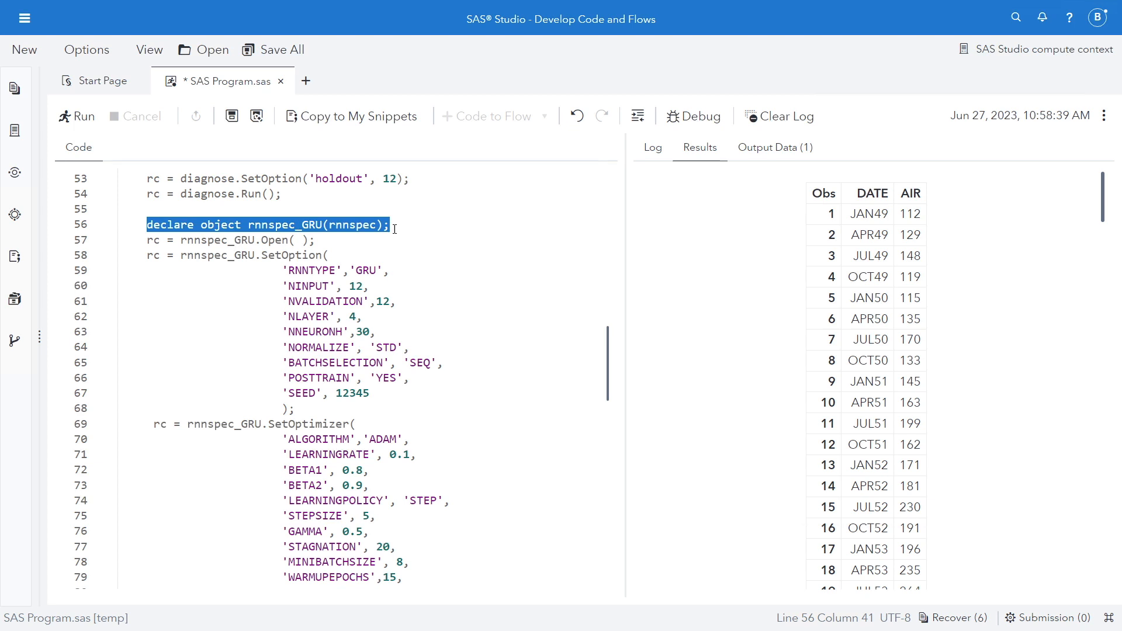
pyautogui.moveTo(264, 255)
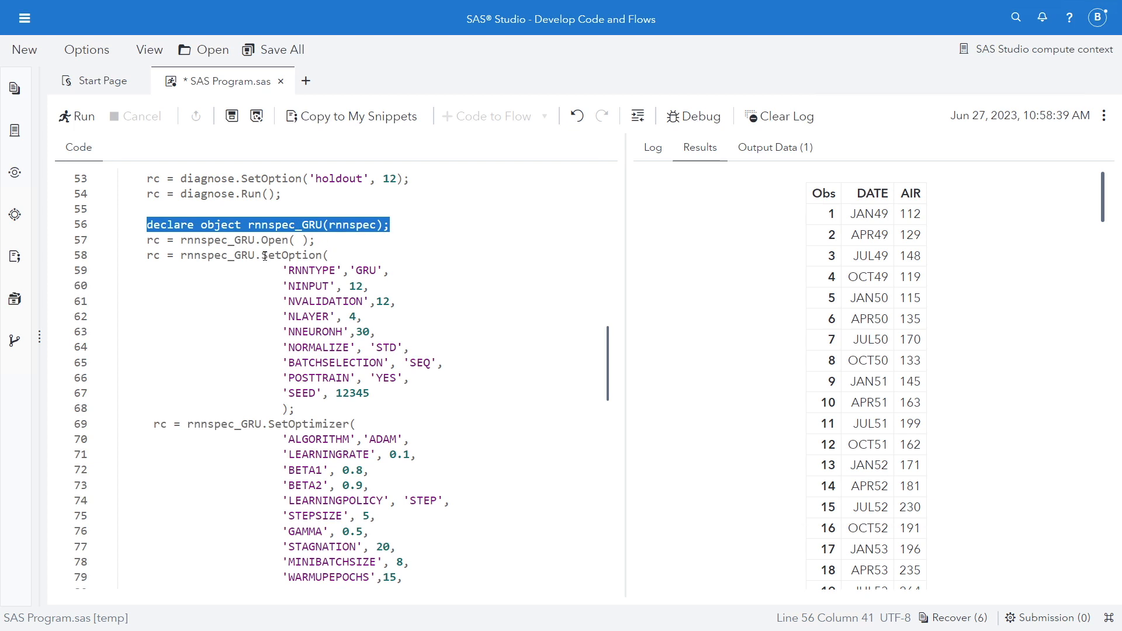
pyautogui.doubleClick(292, 255)
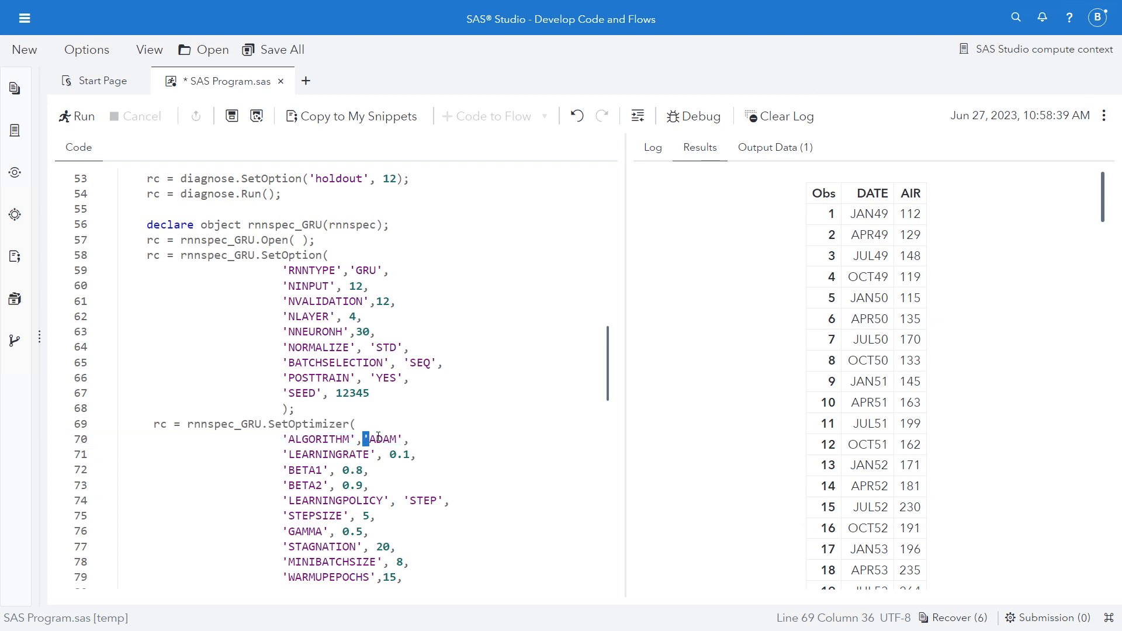
pyautogui.doubleClick(382, 439)
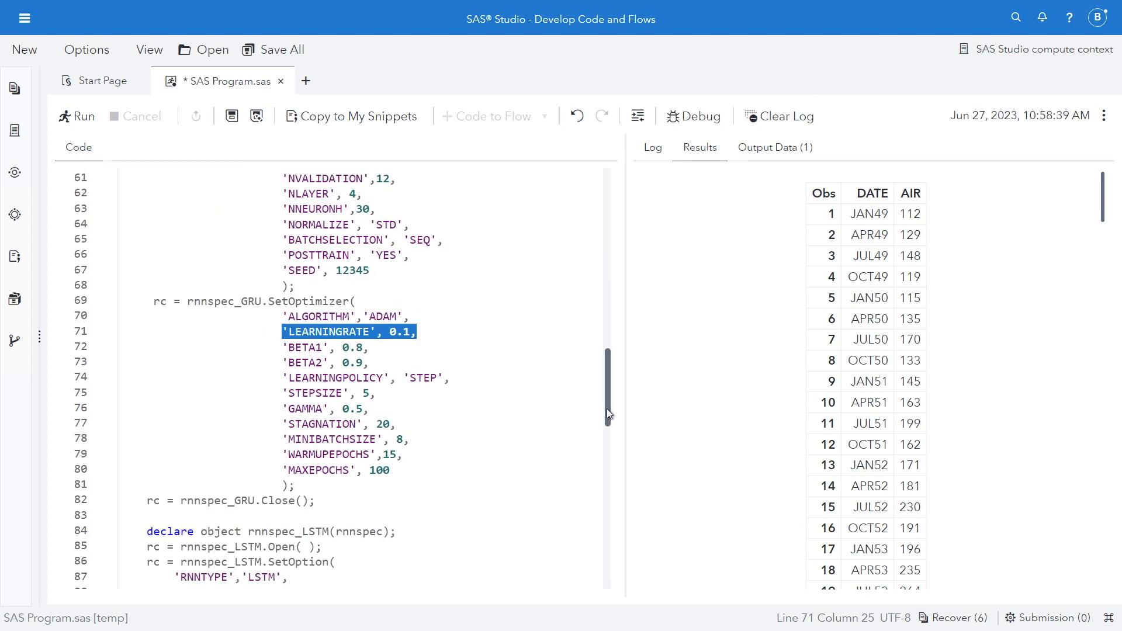
pyautogui.scroll(-3)
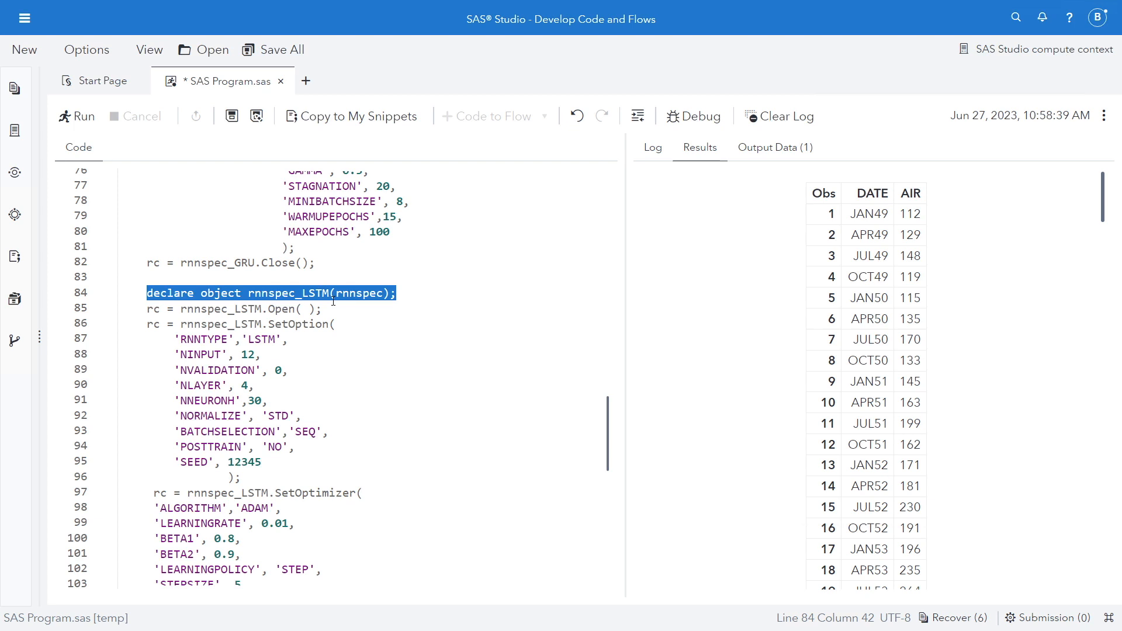
pyautogui.moveTo(562, 412)
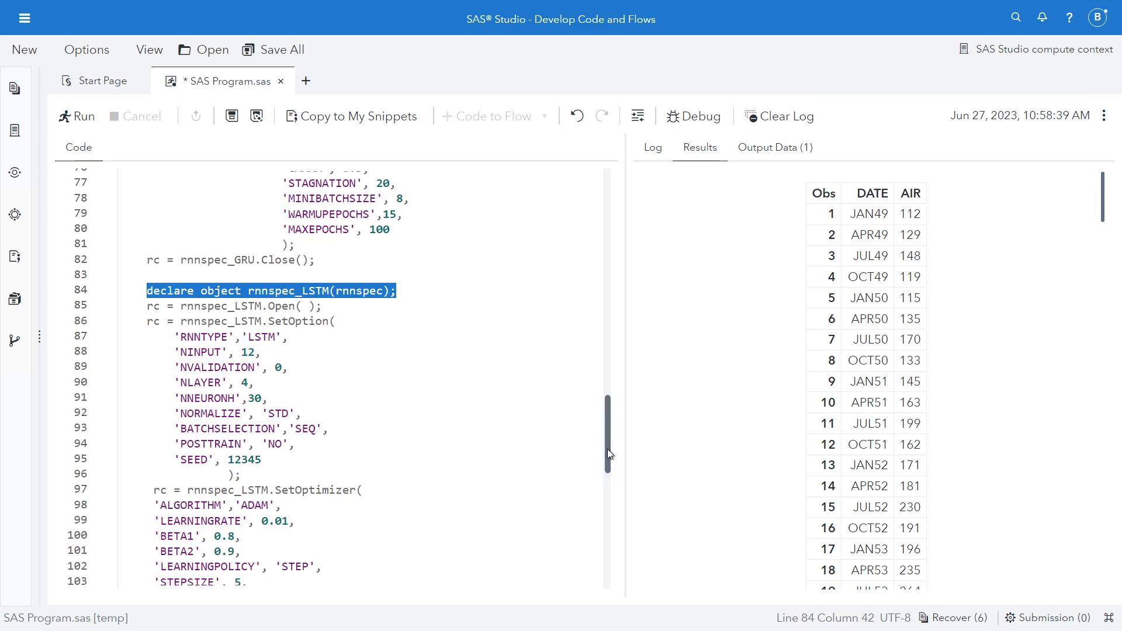
# Step: Run the PROC TSMODEL step with the GRU and LSTM models and modInfo collection
pyautogui.scroll(-3)
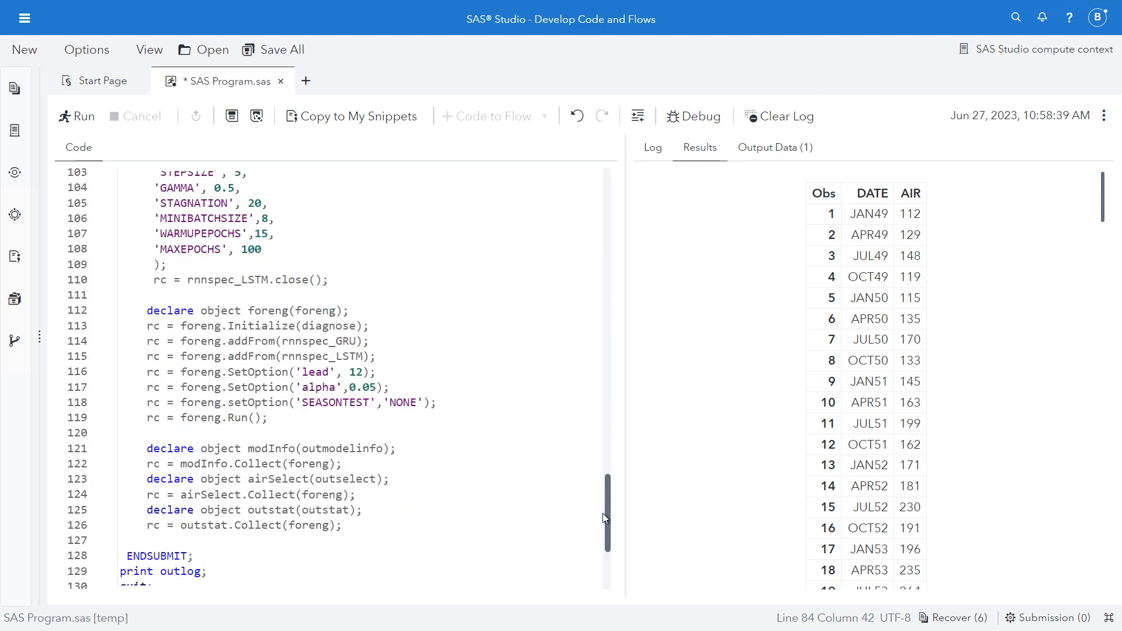
pyautogui.scroll(-3)
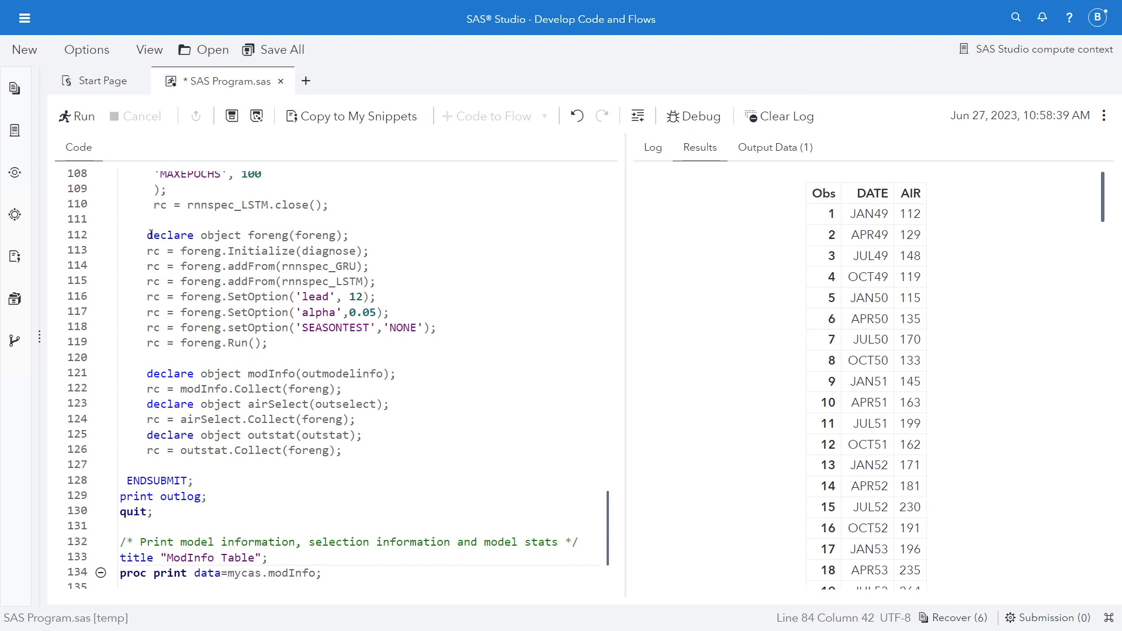
pyautogui.tripleClick(246, 235)
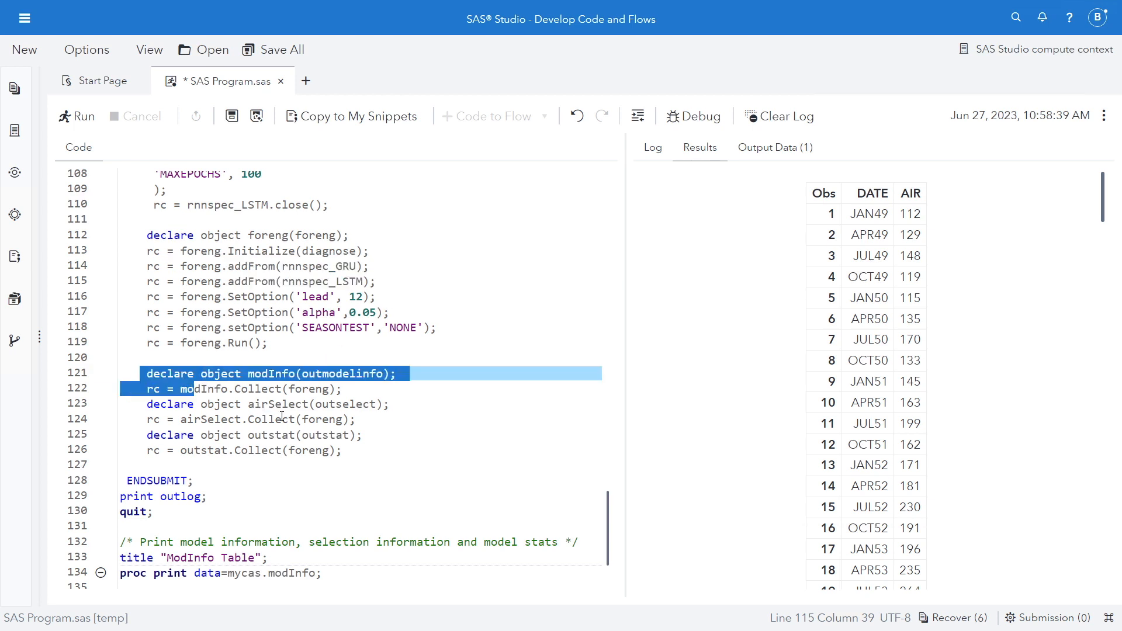
pyautogui.moveTo(190, 388); pyautogui.dragTo(342, 450)
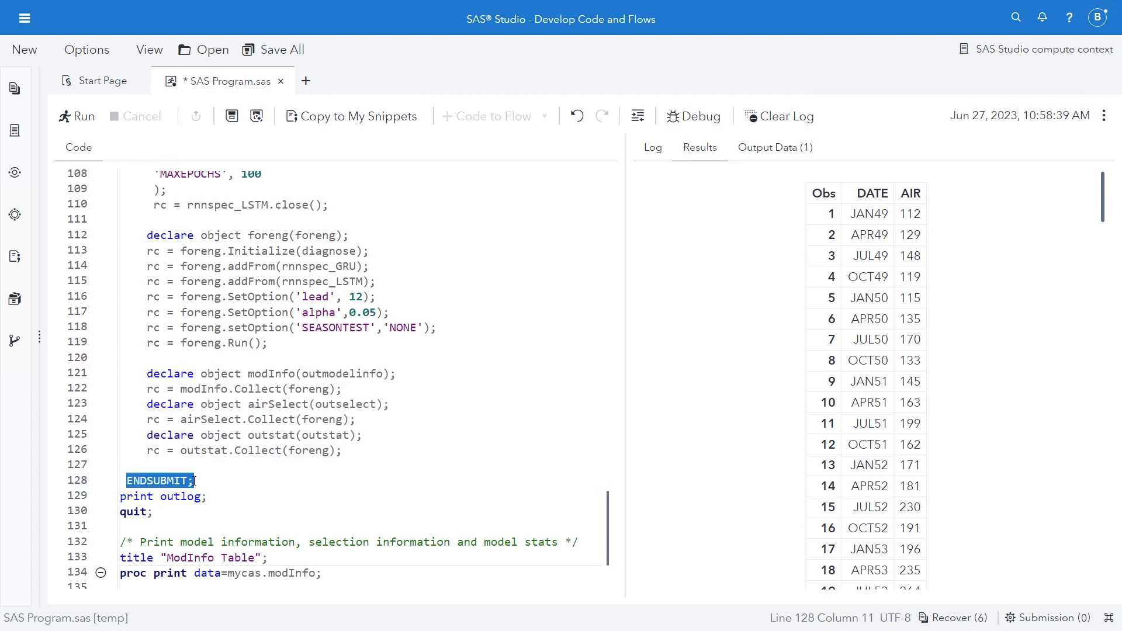
pyautogui.click(153, 512)
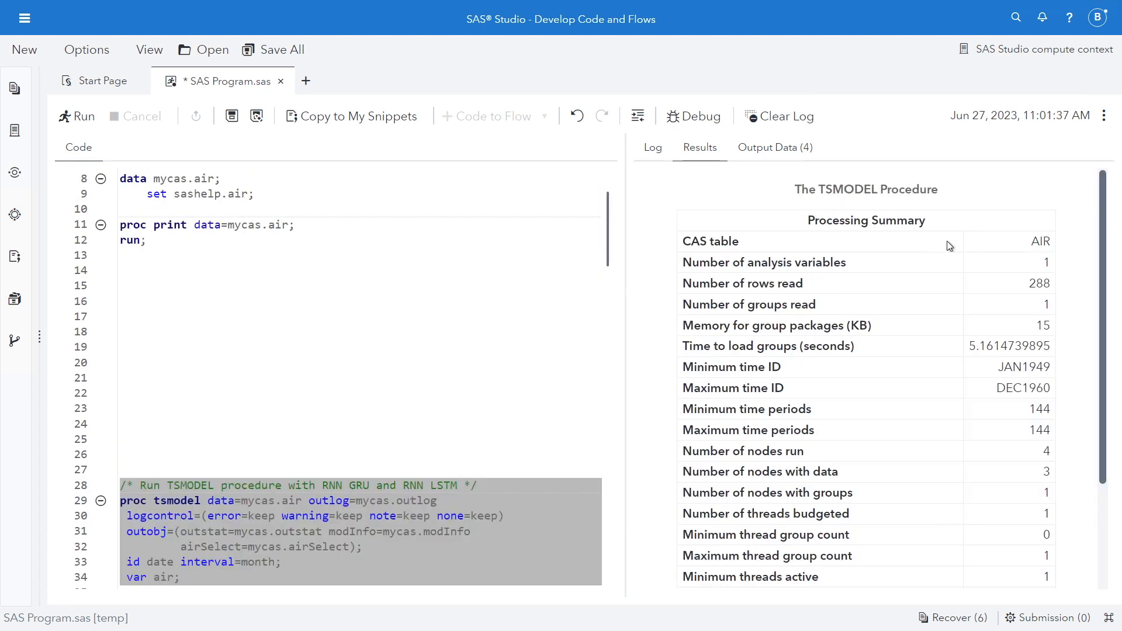
# Step: Scroll the TSMODEL processing summary: 144 periods, JAN1949 to DEC1960, no failed groups
pyautogui.scroll(-3)
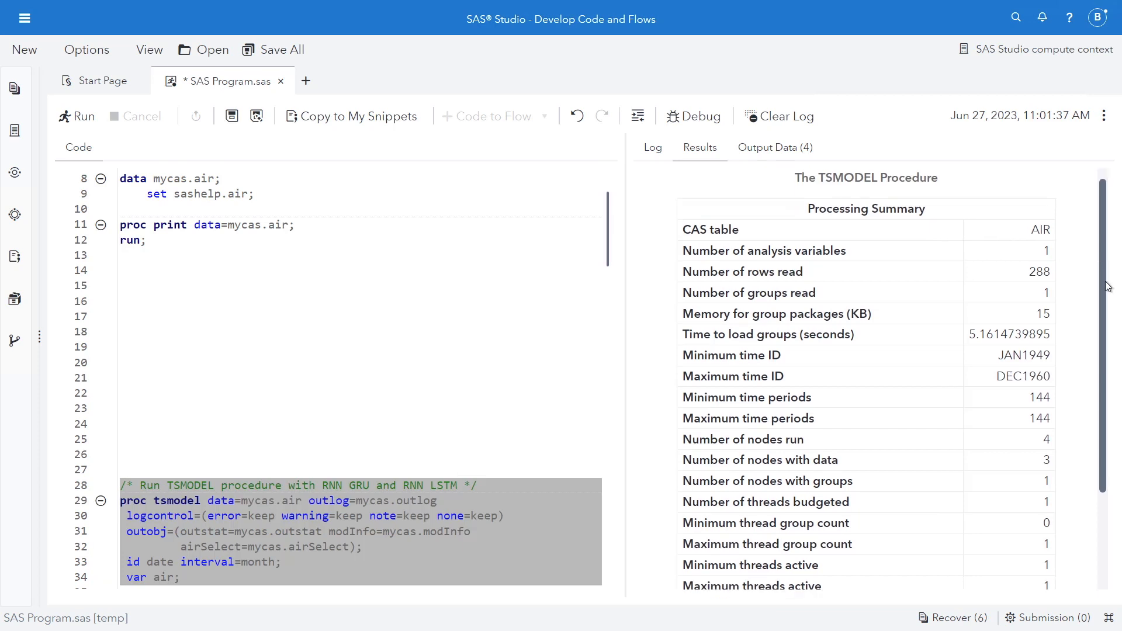
pyautogui.scroll(-3)
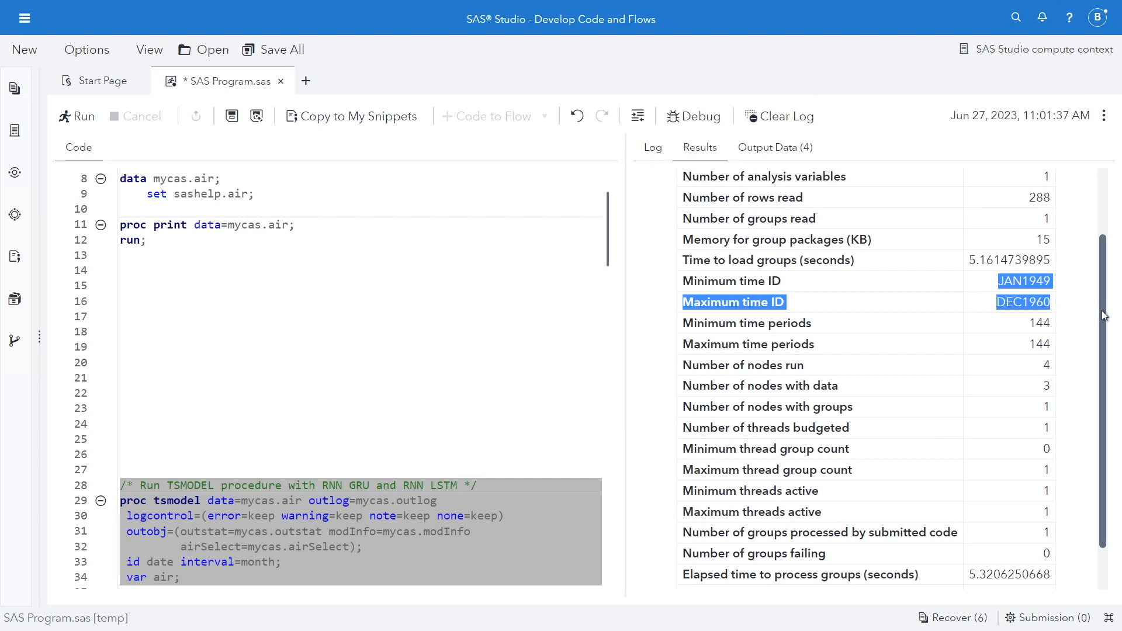
pyautogui.scroll(-3)
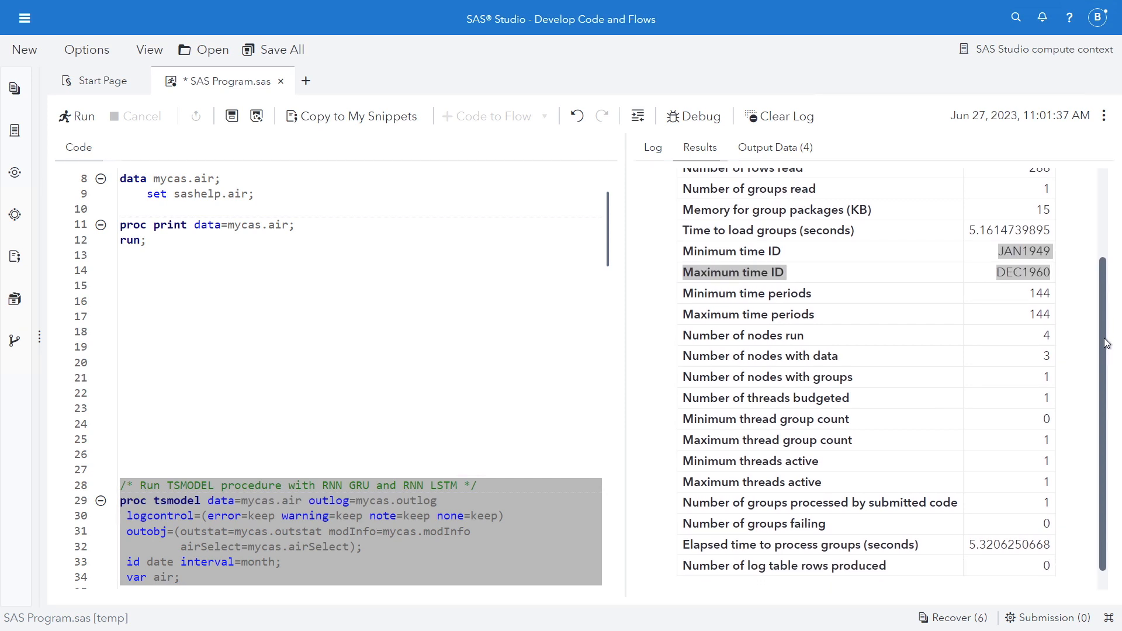
pyautogui.scroll(-3)
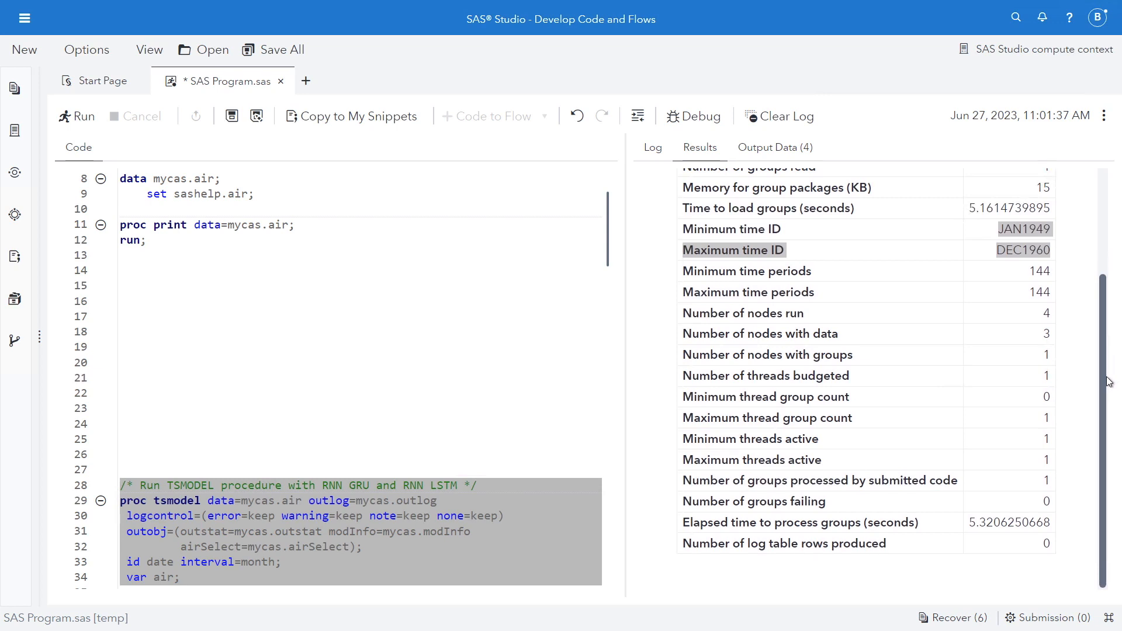
pyautogui.moveTo(1097, 360)
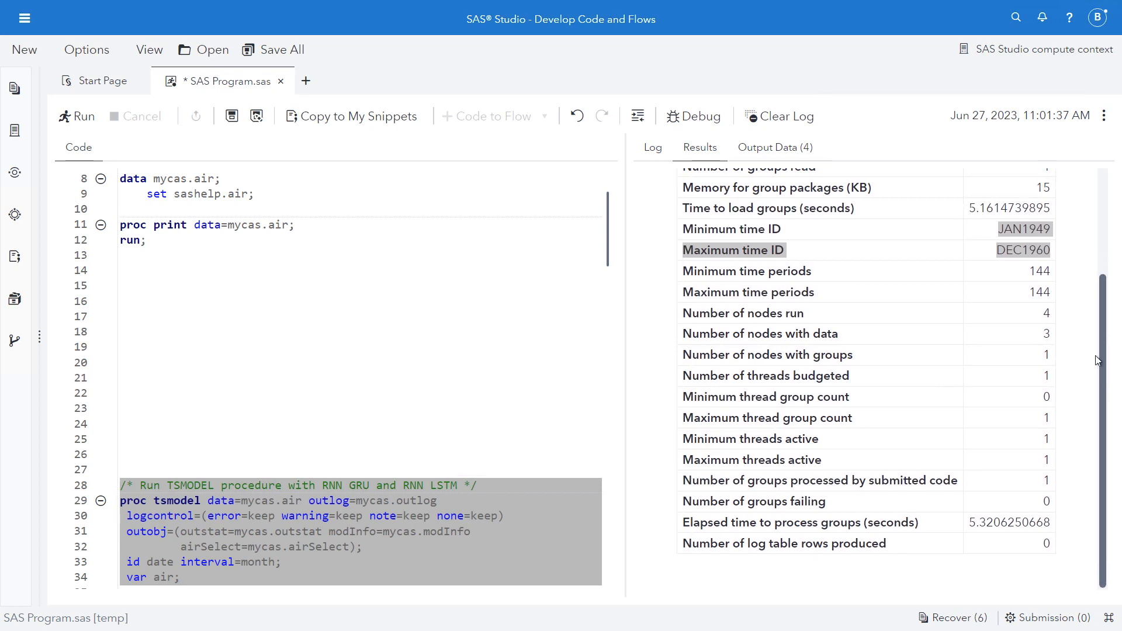
pyautogui.moveTo(1104, 380)
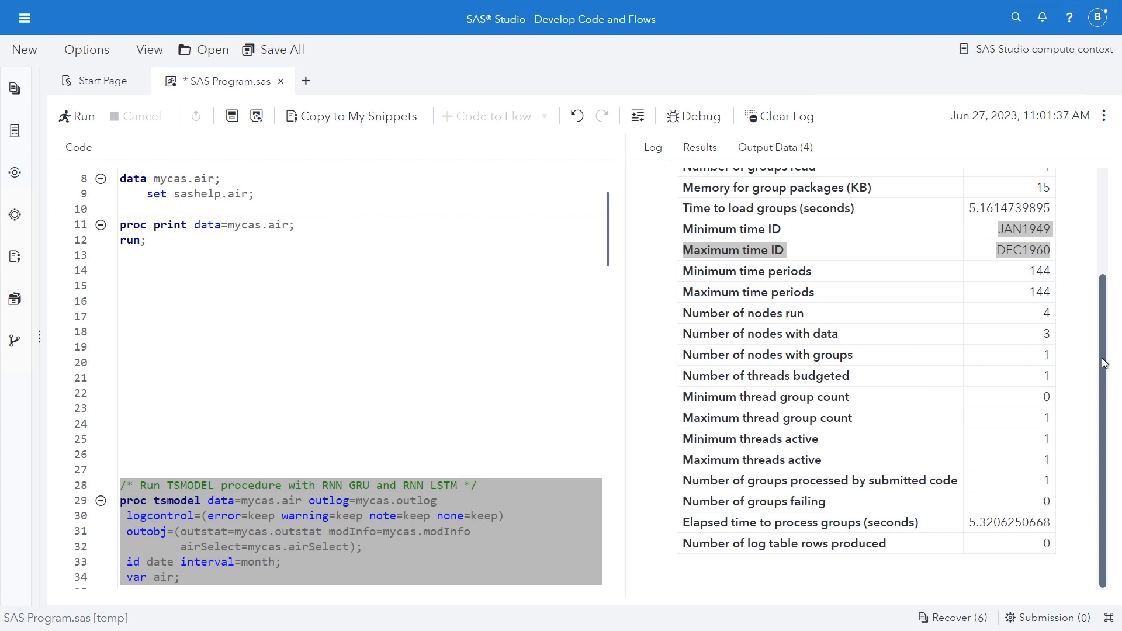
pyautogui.moveTo(971, 531)
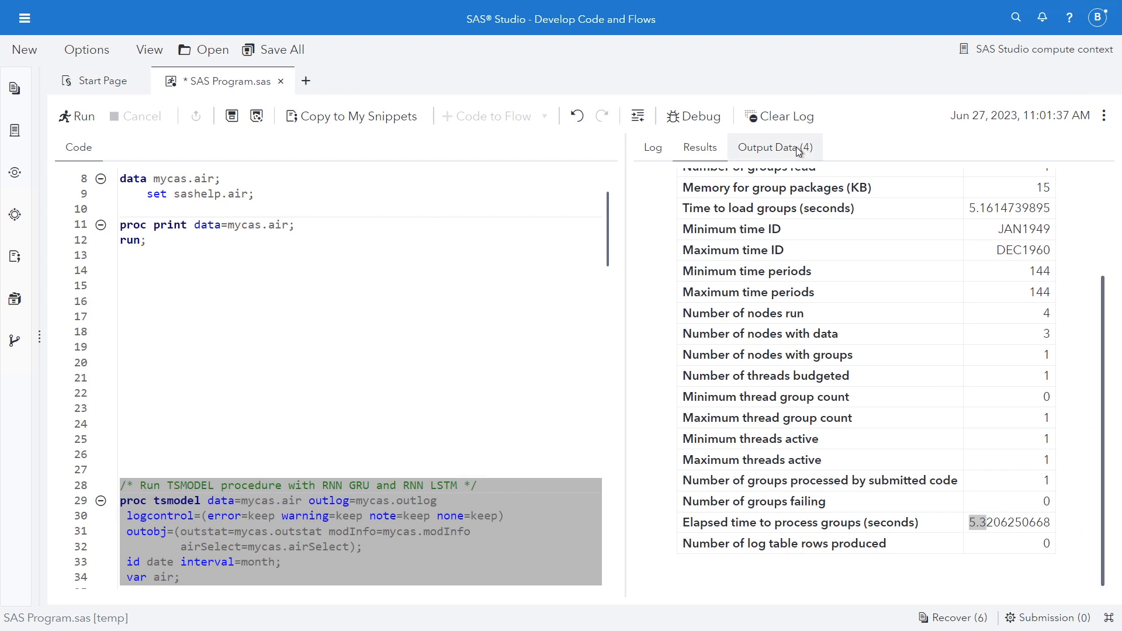
pyautogui.moveTo(796, 151)
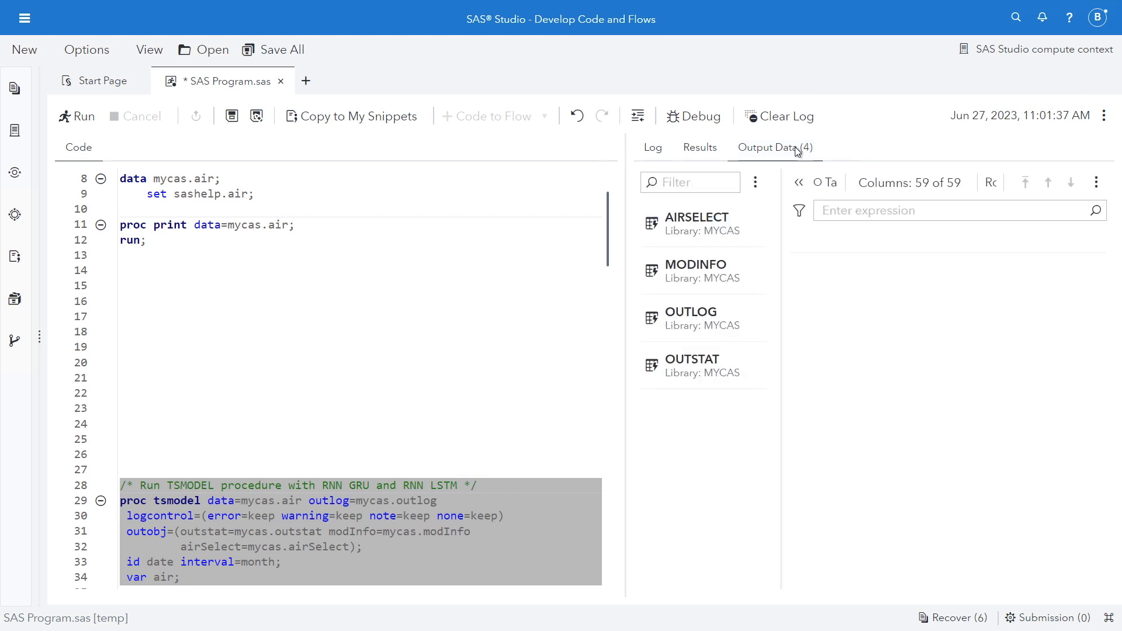
# Step: Open the AIRSELECT table and scroll through the fit statistics of the four candidate models
pyautogui.click(696, 223)
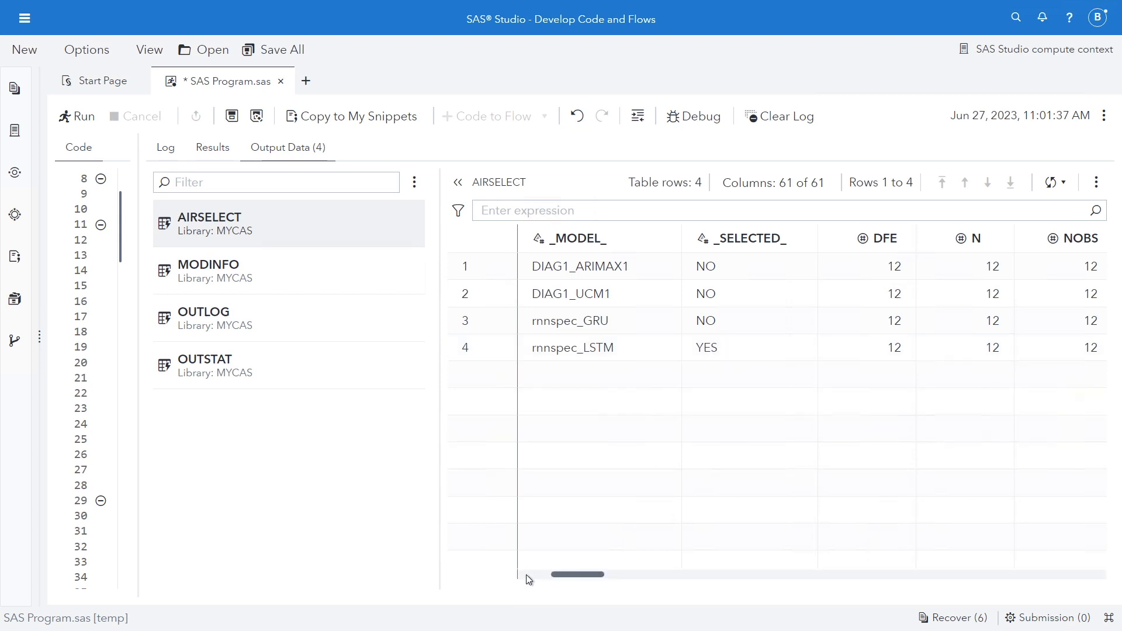
pyautogui.hscroll(-3)
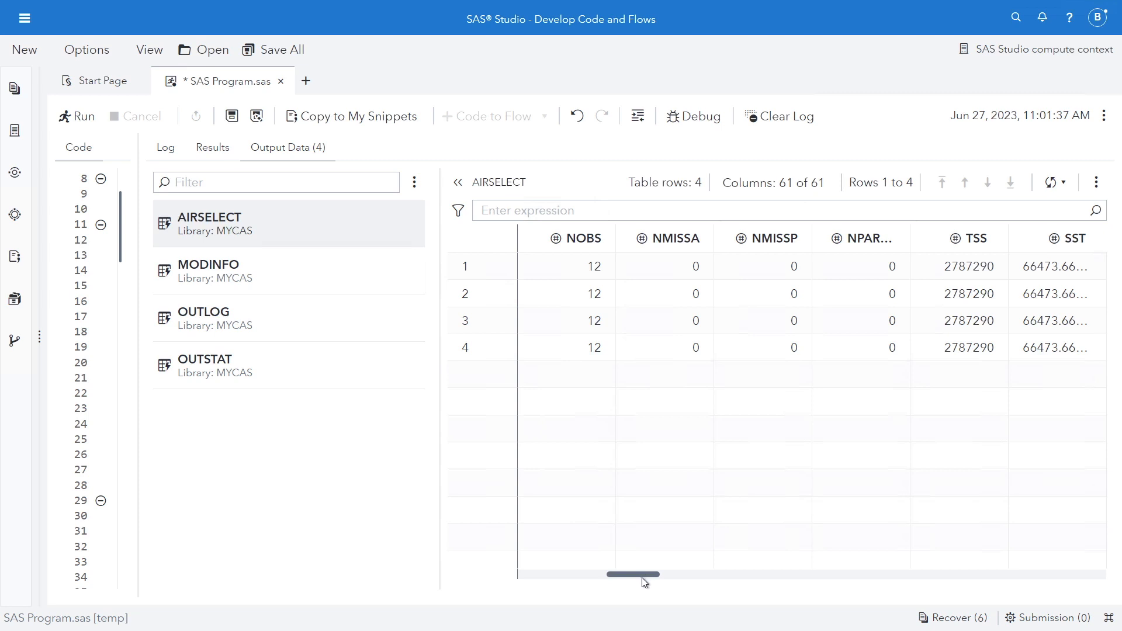
pyautogui.moveTo(633, 574); pyautogui.dragTo(682, 574)
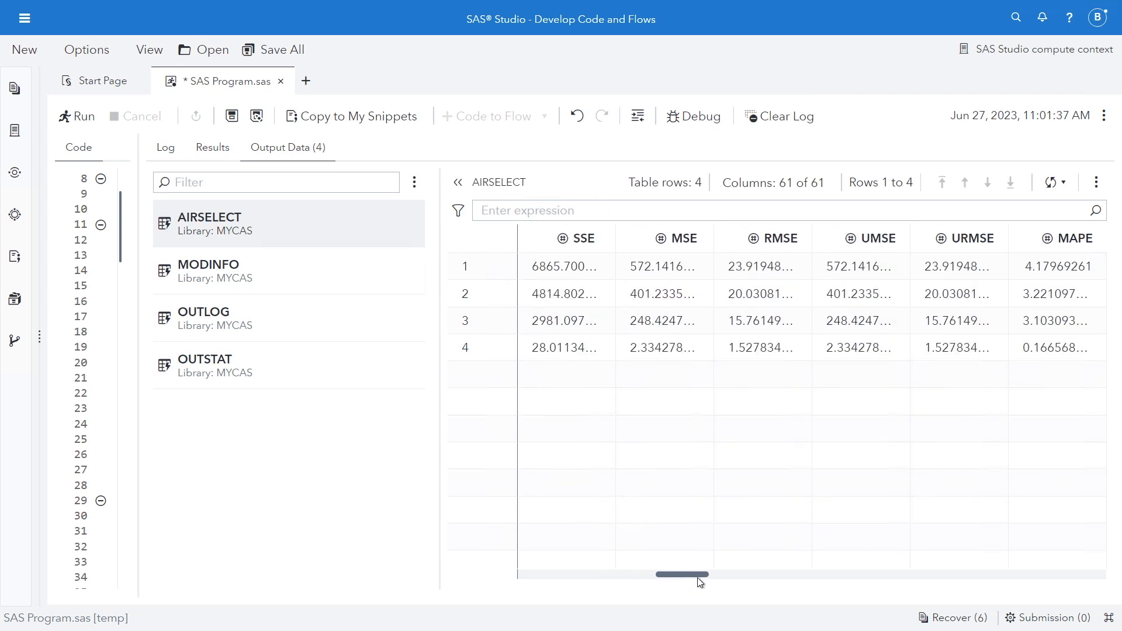
pyautogui.moveTo(681, 575); pyautogui.dragTo(727, 574)
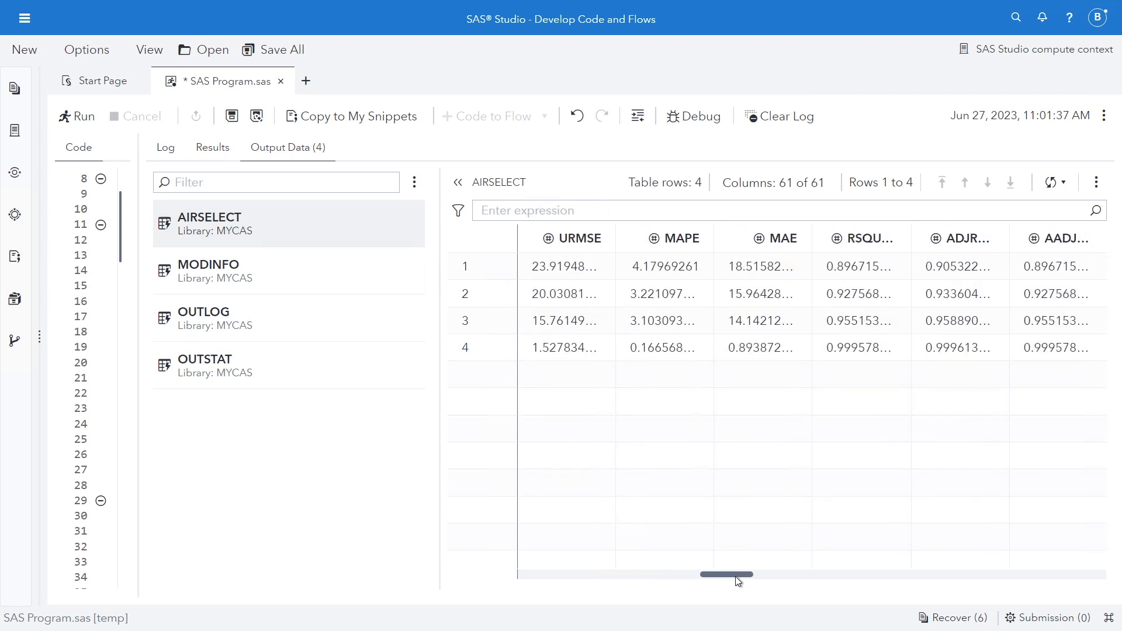
pyautogui.moveTo(726, 574); pyautogui.dragTo(810, 574)
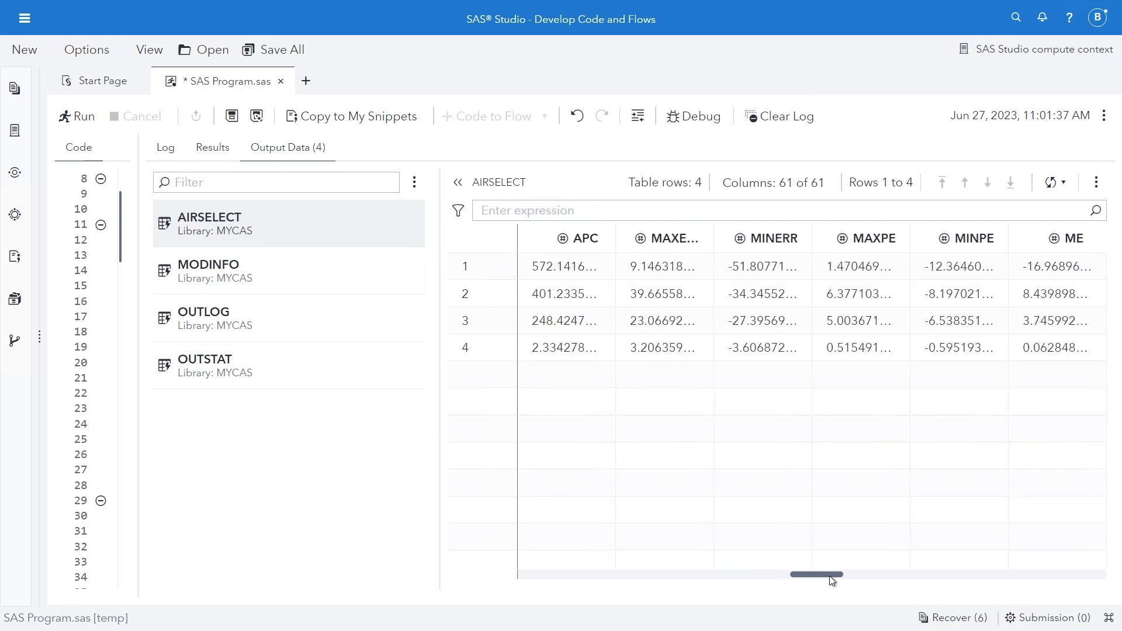
pyautogui.moveTo(816, 574); pyautogui.dragTo(892, 575)
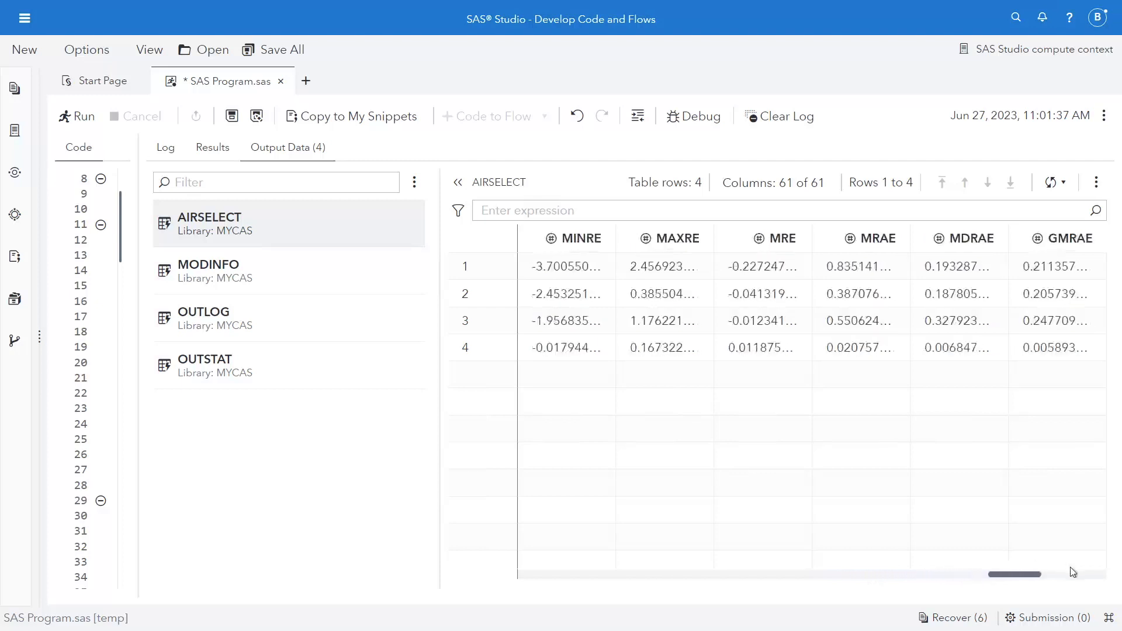
pyautogui.hscroll(3)
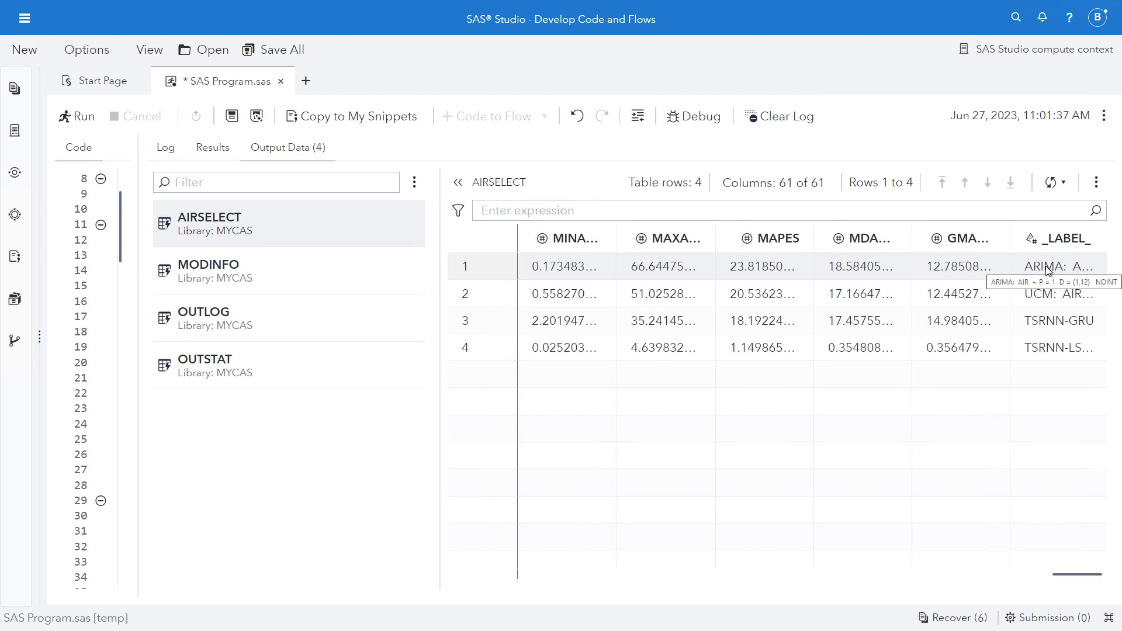
pyautogui.moveTo(127, 231)
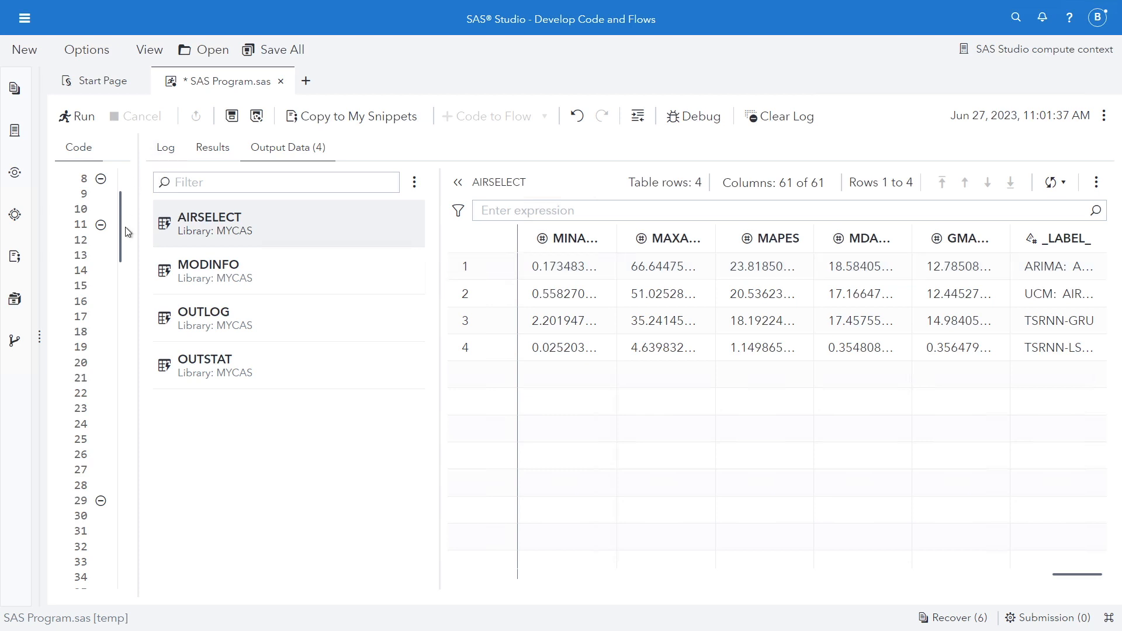
pyautogui.moveTo(121, 300)
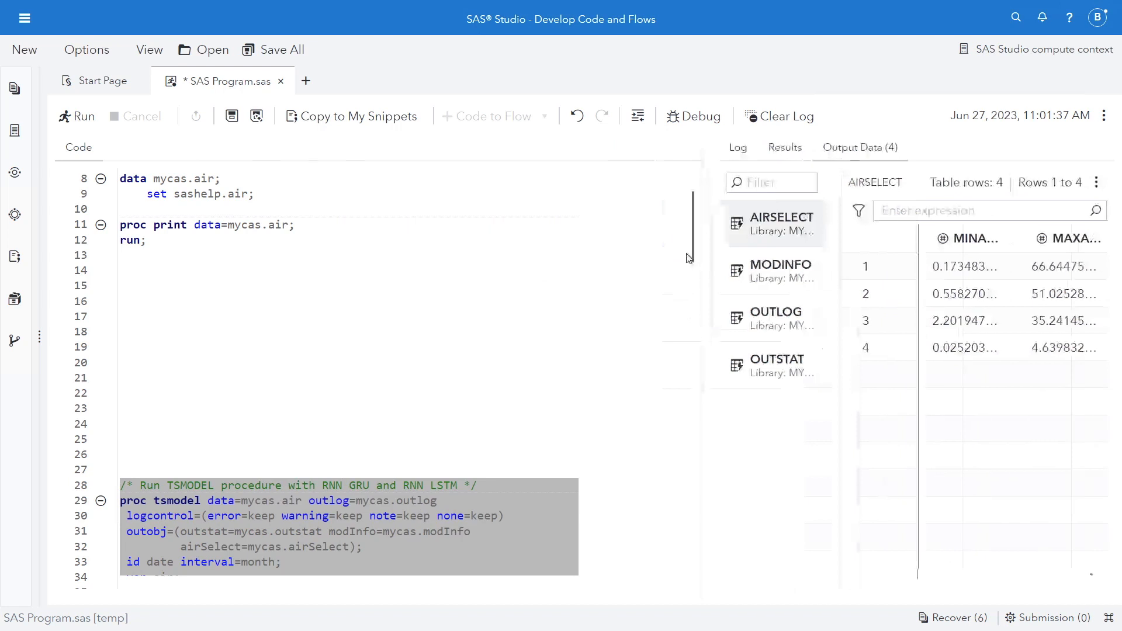
# Step: Run the whole program, printing model info for the ARIMA, UCM, GRU and LSTM models
pyautogui.scroll(-3)
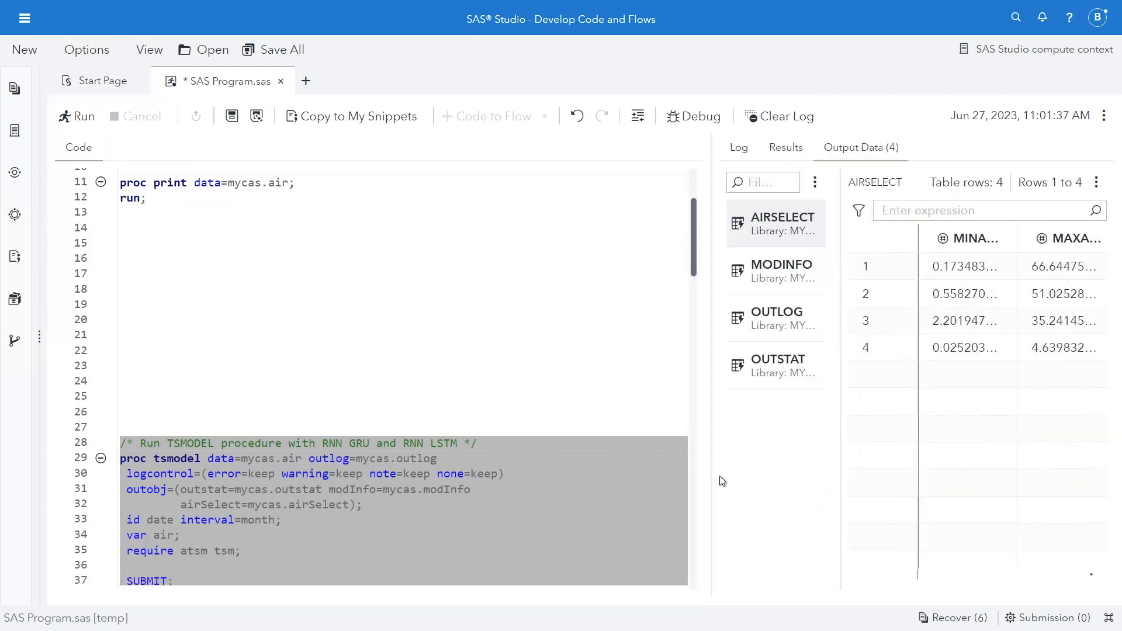
pyautogui.scroll(-3)
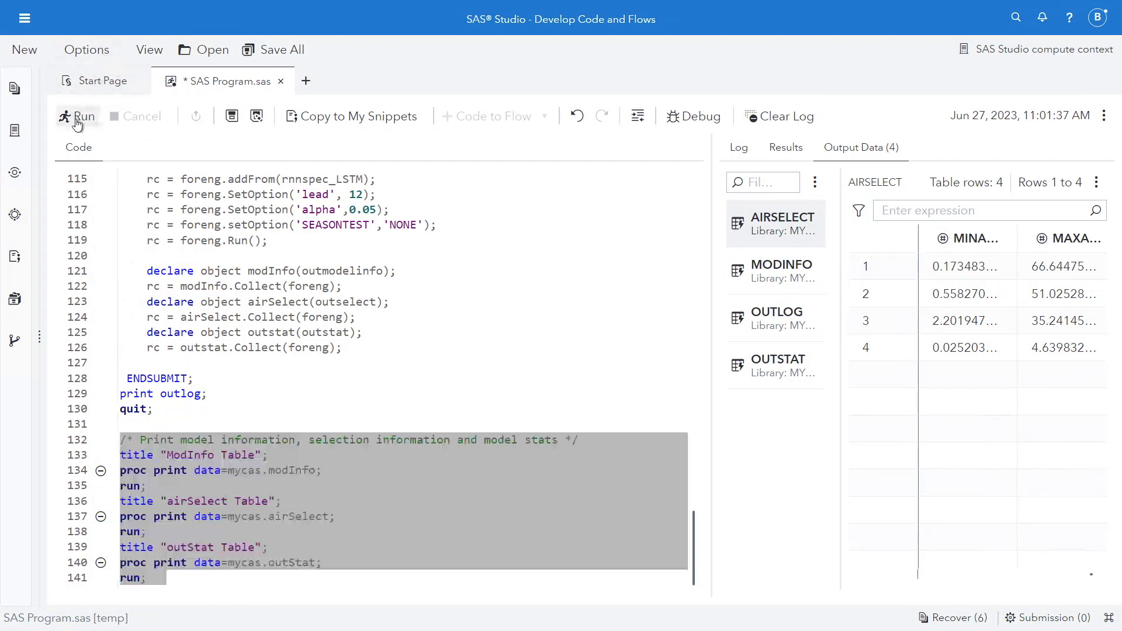
pyautogui.click(81, 116)
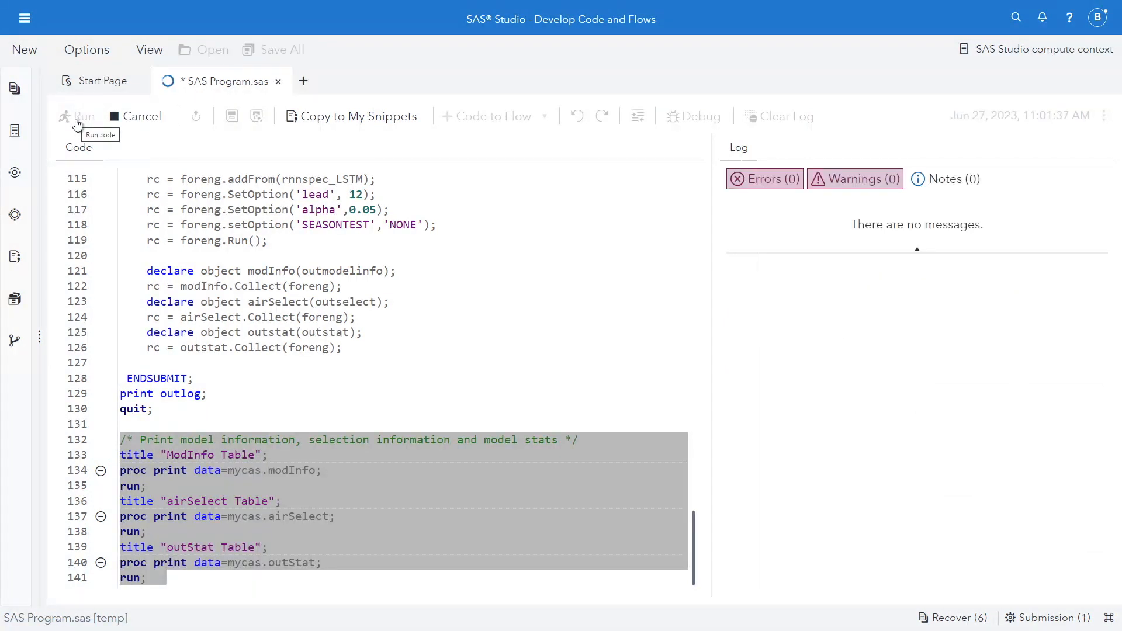
pyautogui.click(80, 116)
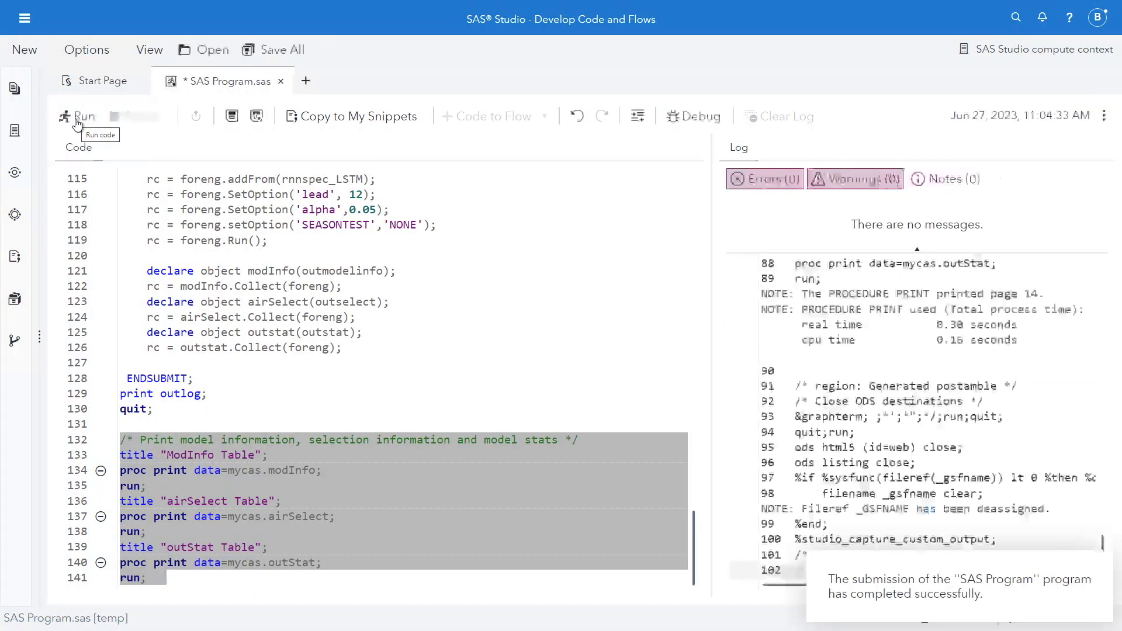
pyautogui.click(79, 116)
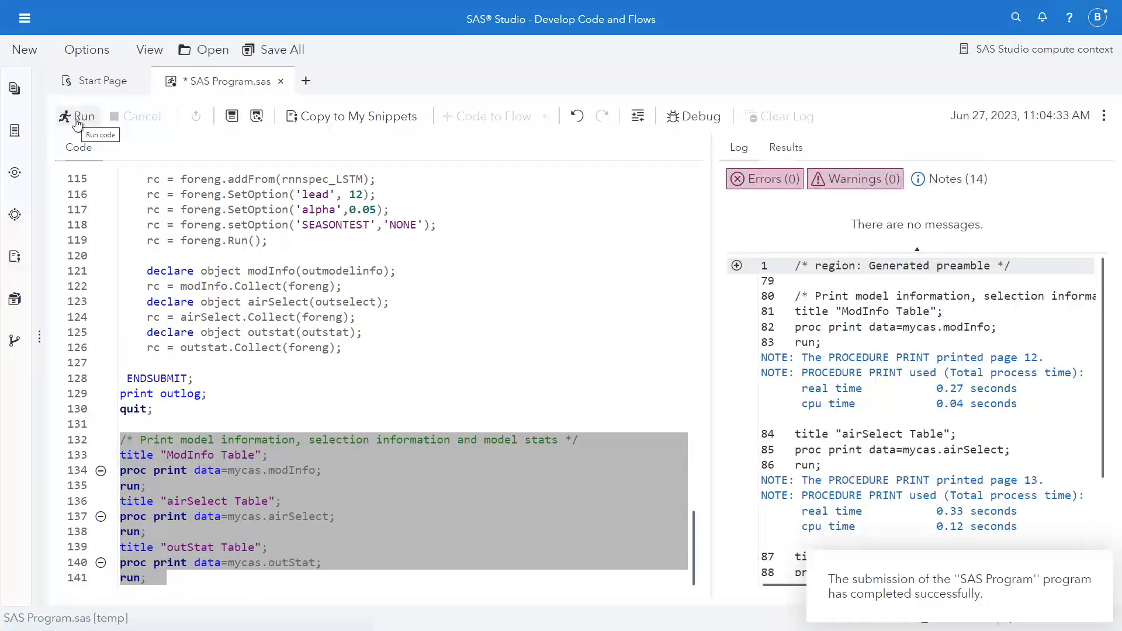
pyautogui.click(786, 147)
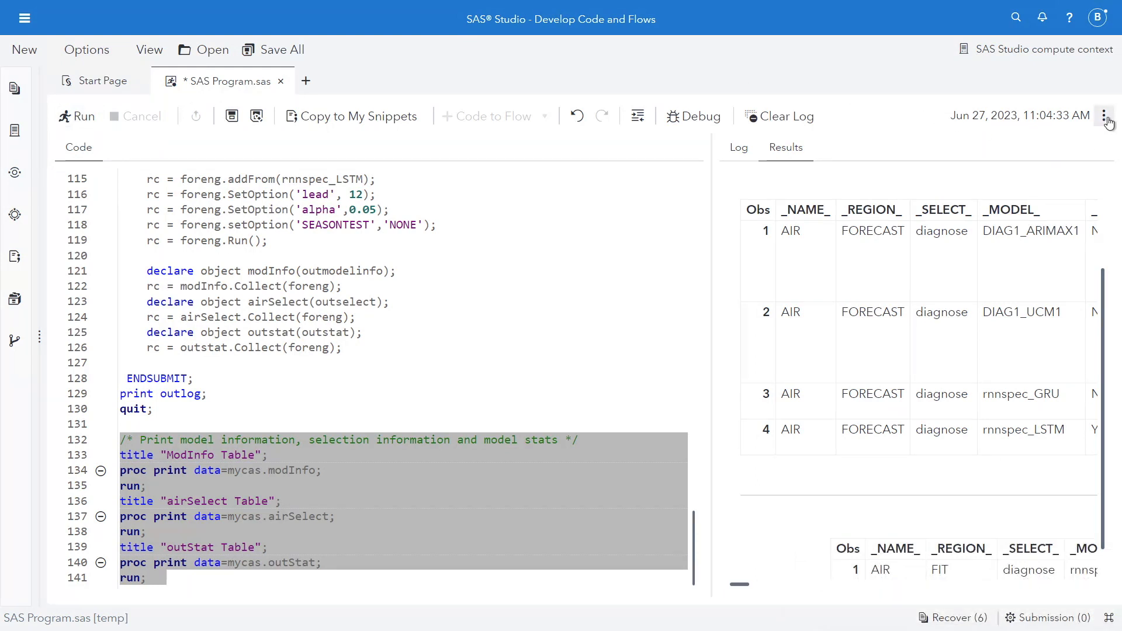
# Step: Open the results in a separate browser tab from the More options menu
pyautogui.click(1104, 115)
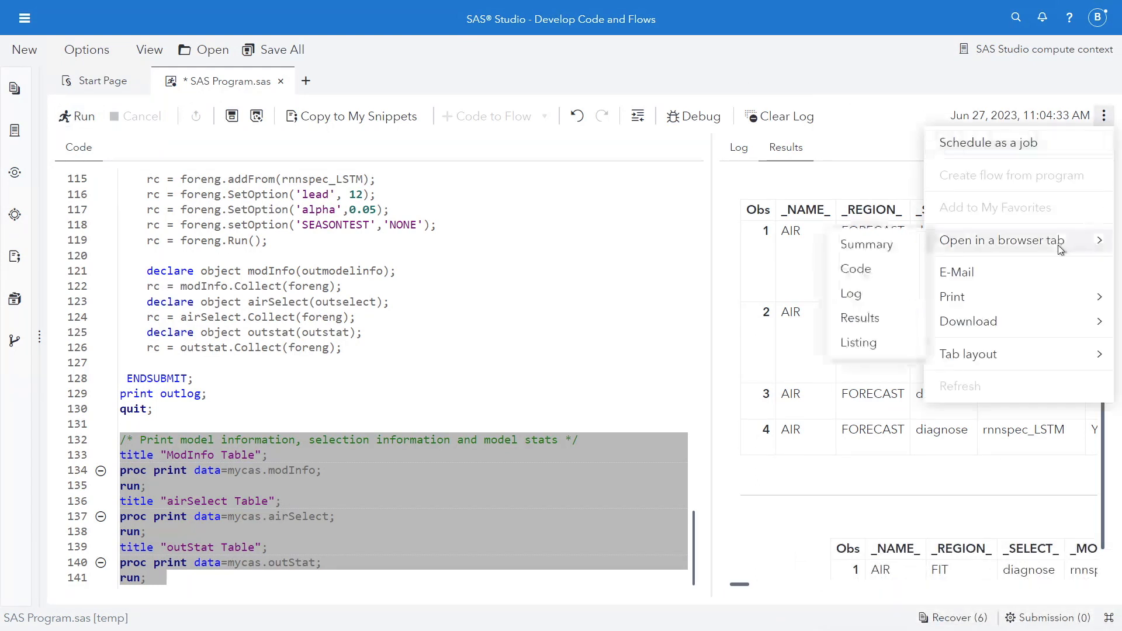
pyautogui.moveTo(859, 318)
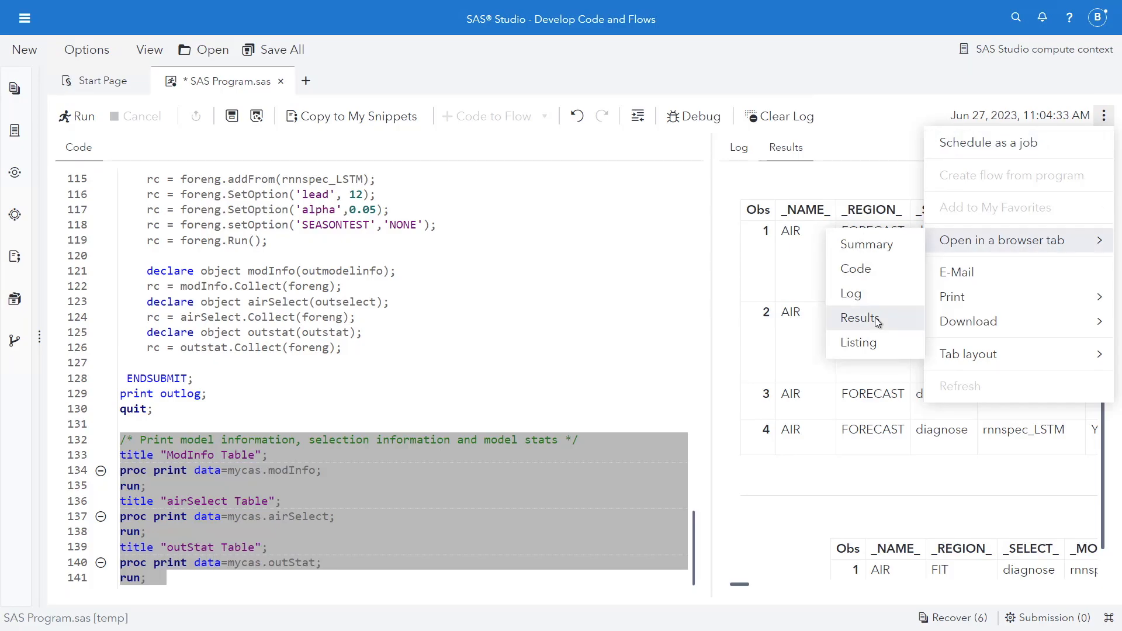
pyautogui.click(875, 318)
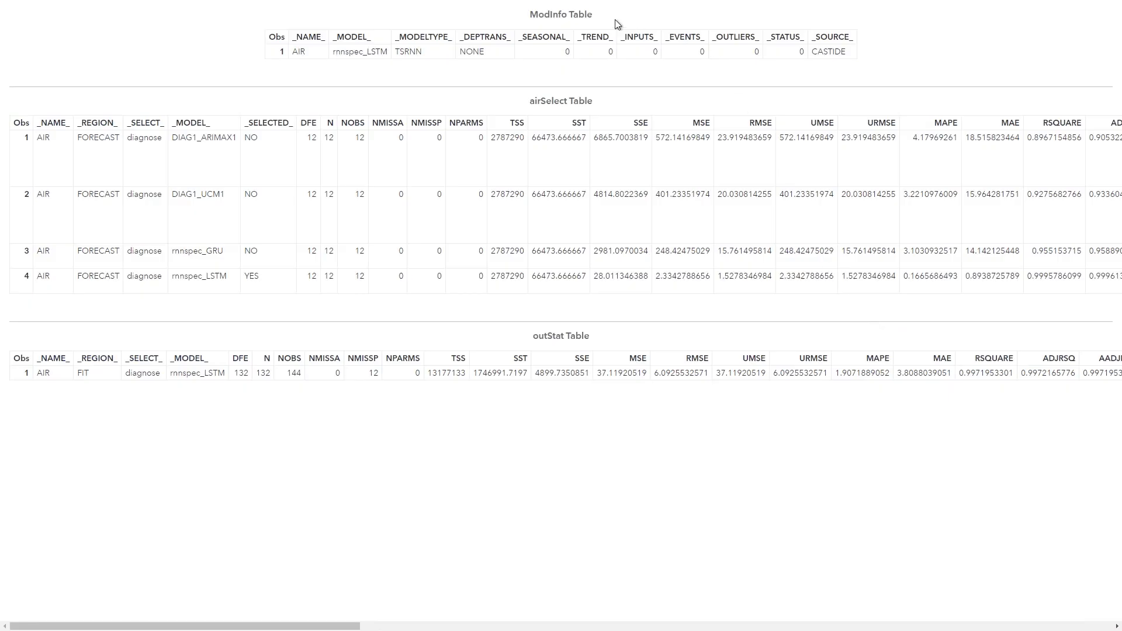